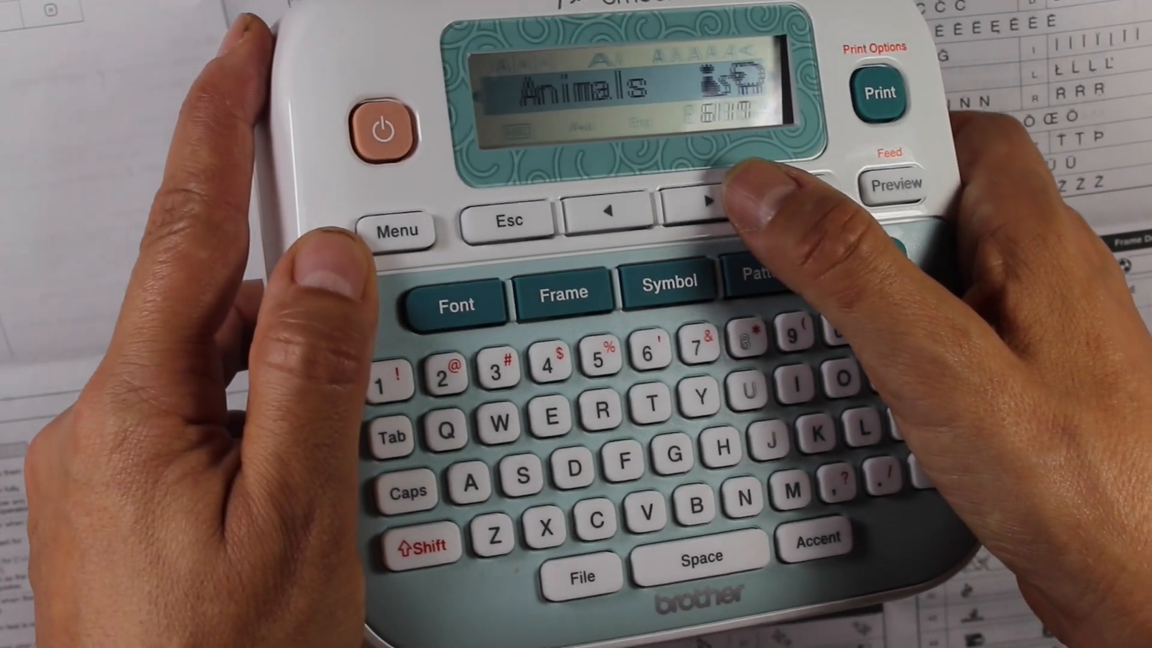
Scroll to the Animals symbol category on the label maker
click(705, 204)
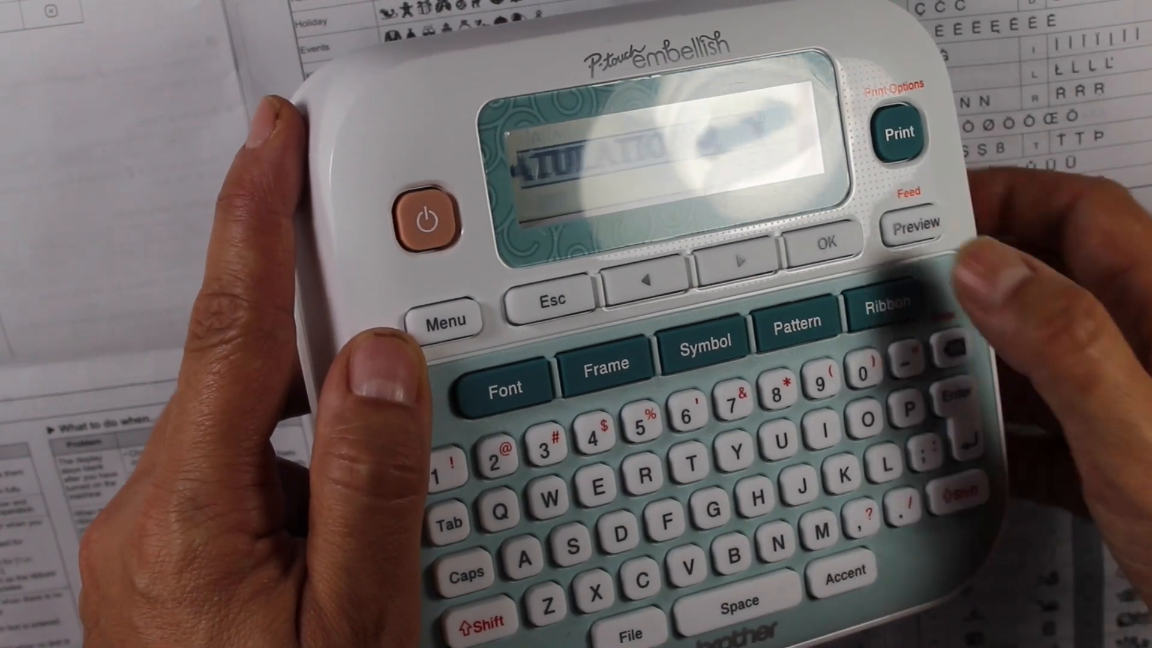
Print the CONGRATULATIONS label with its decorative symbol
click(897, 136)
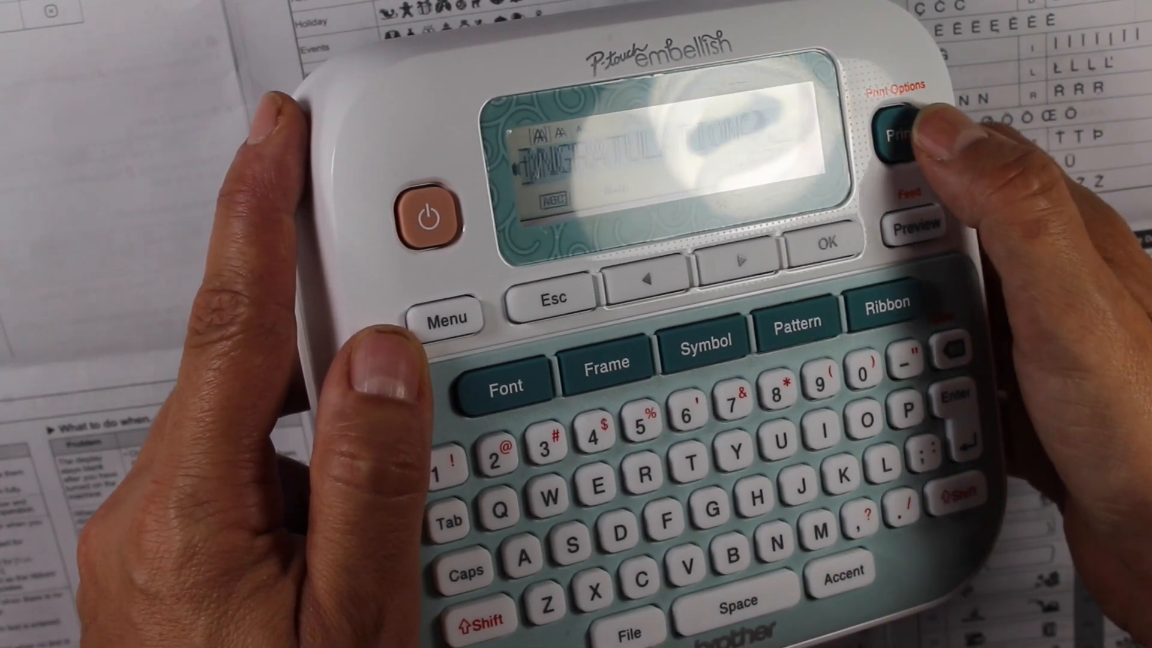